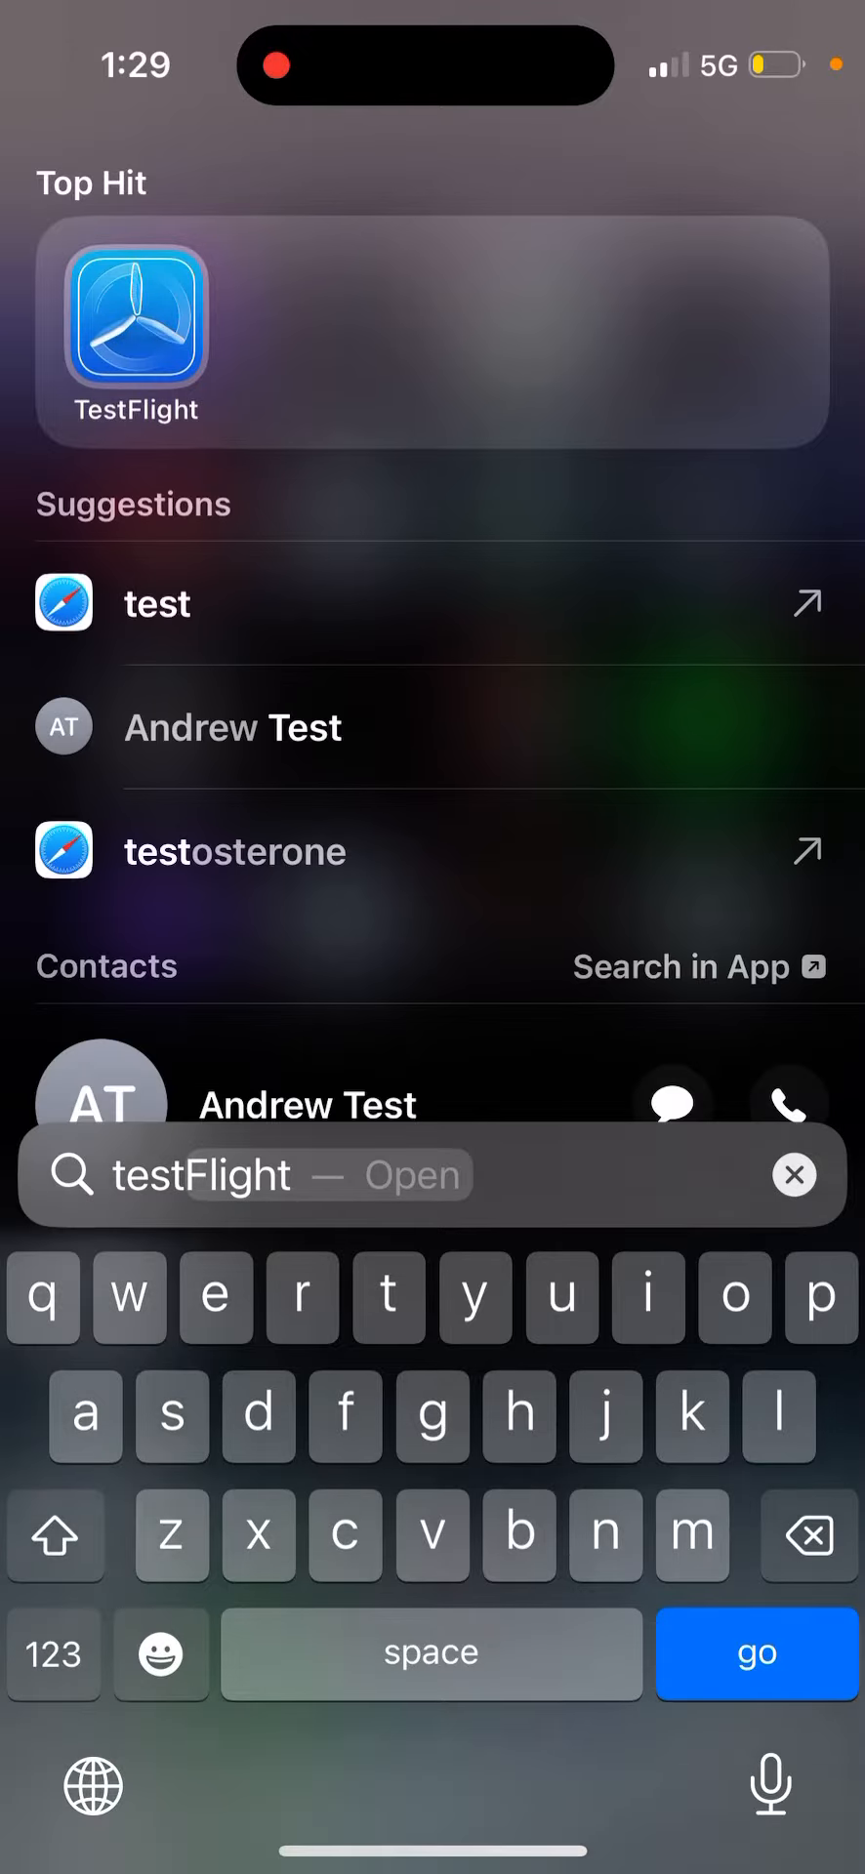
Launch TestFlight from the search results to show the Apps list headed by Damus 1.7
{"action": "left_click", "coordinate": [136, 330]}
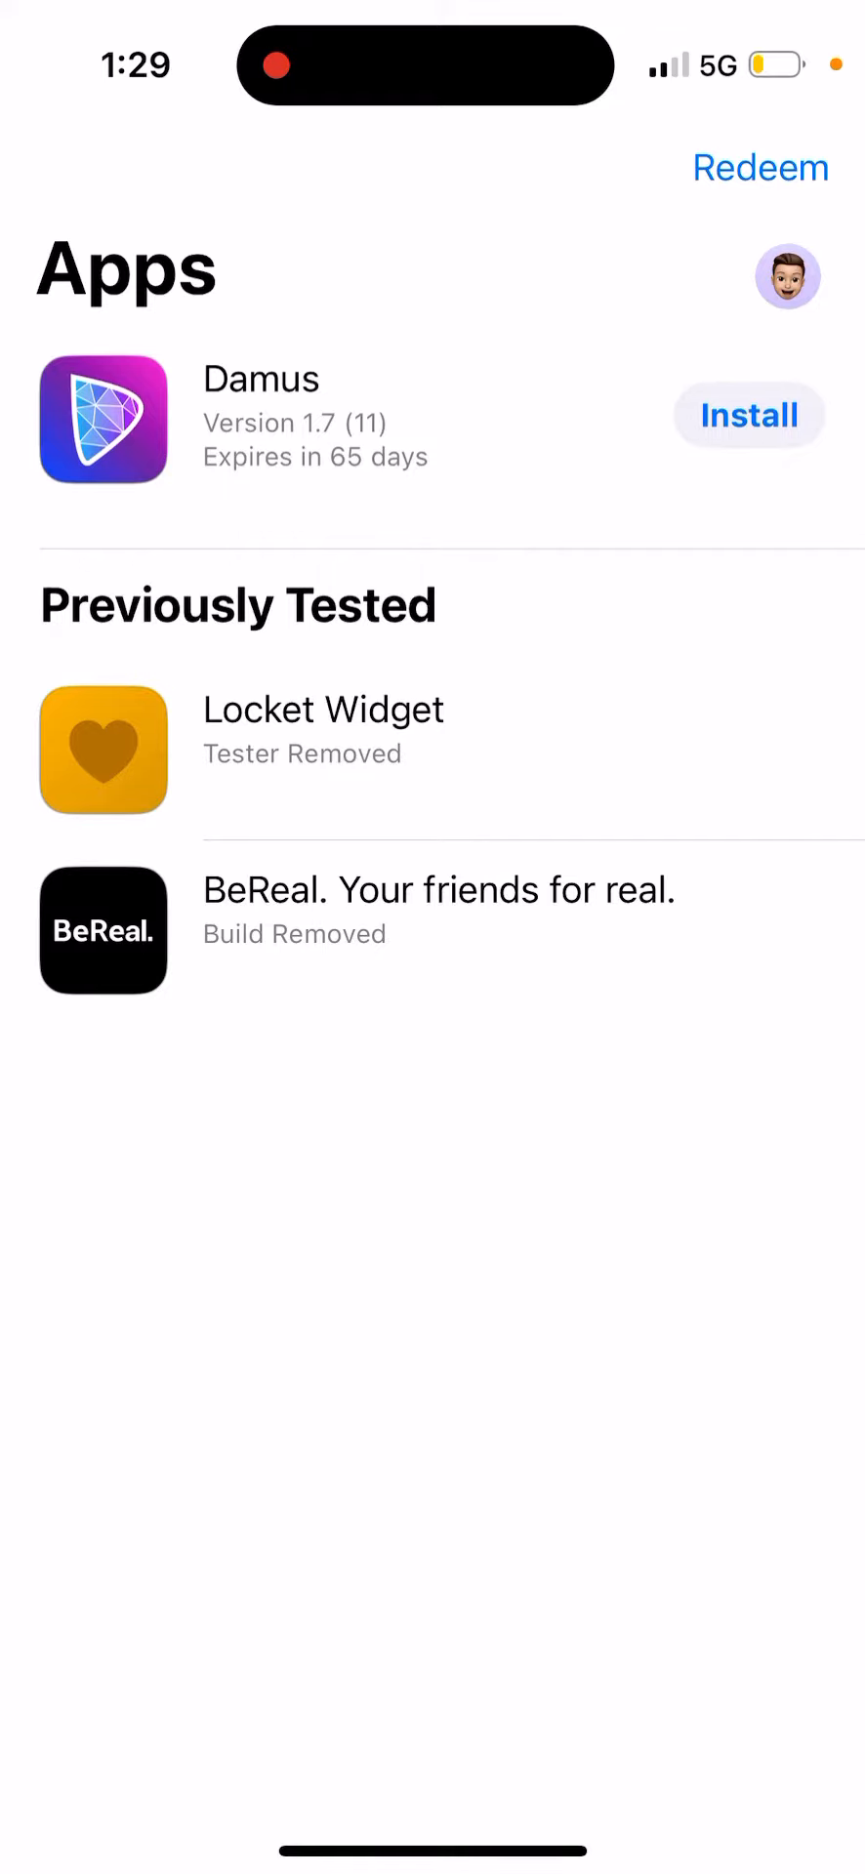
{"action": "left_click", "coordinate": [759, 167]}
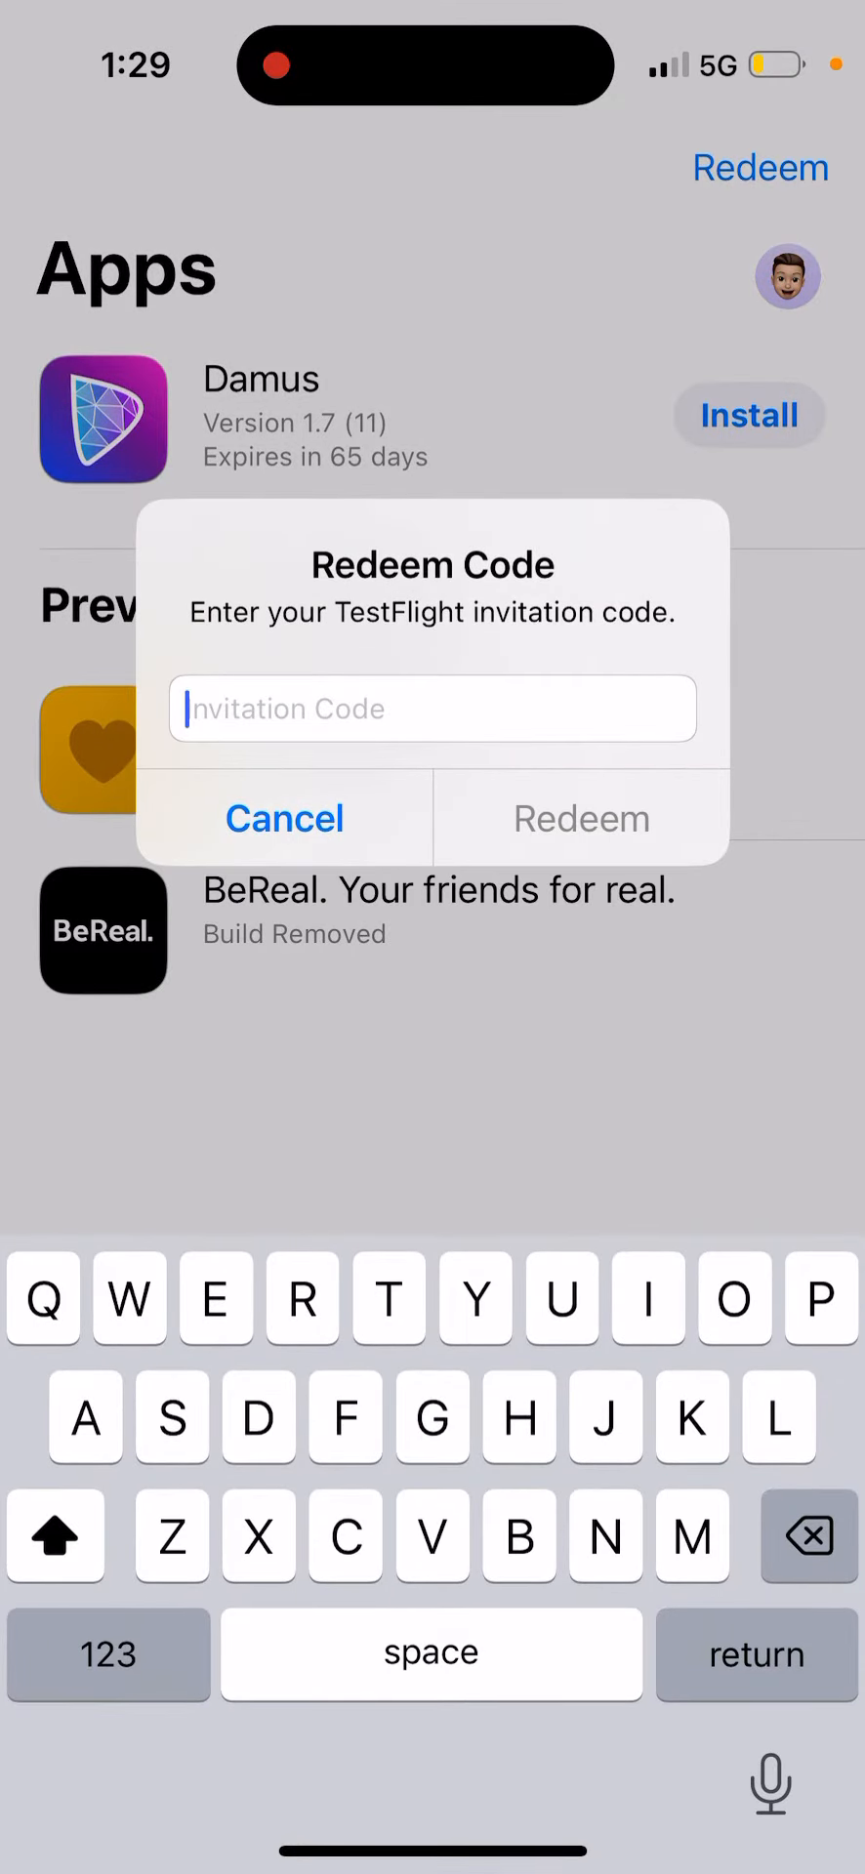
{"action": "left_click", "coordinate": [284, 820]}
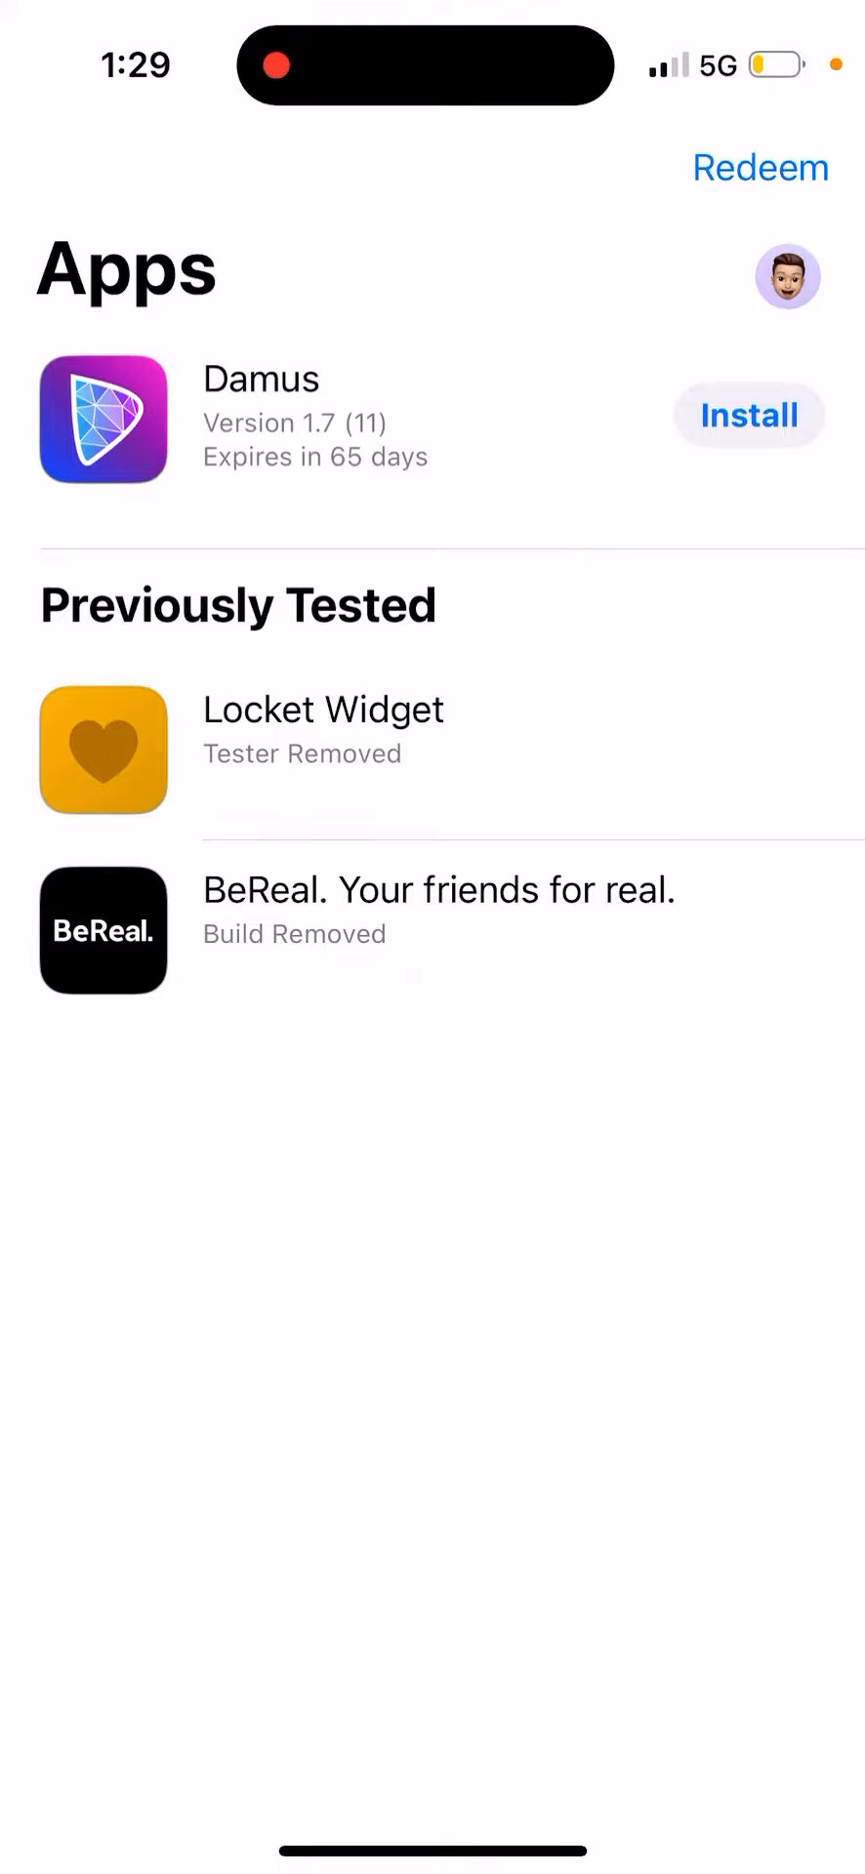
{"action": "left_click", "coordinate": [760, 167]}
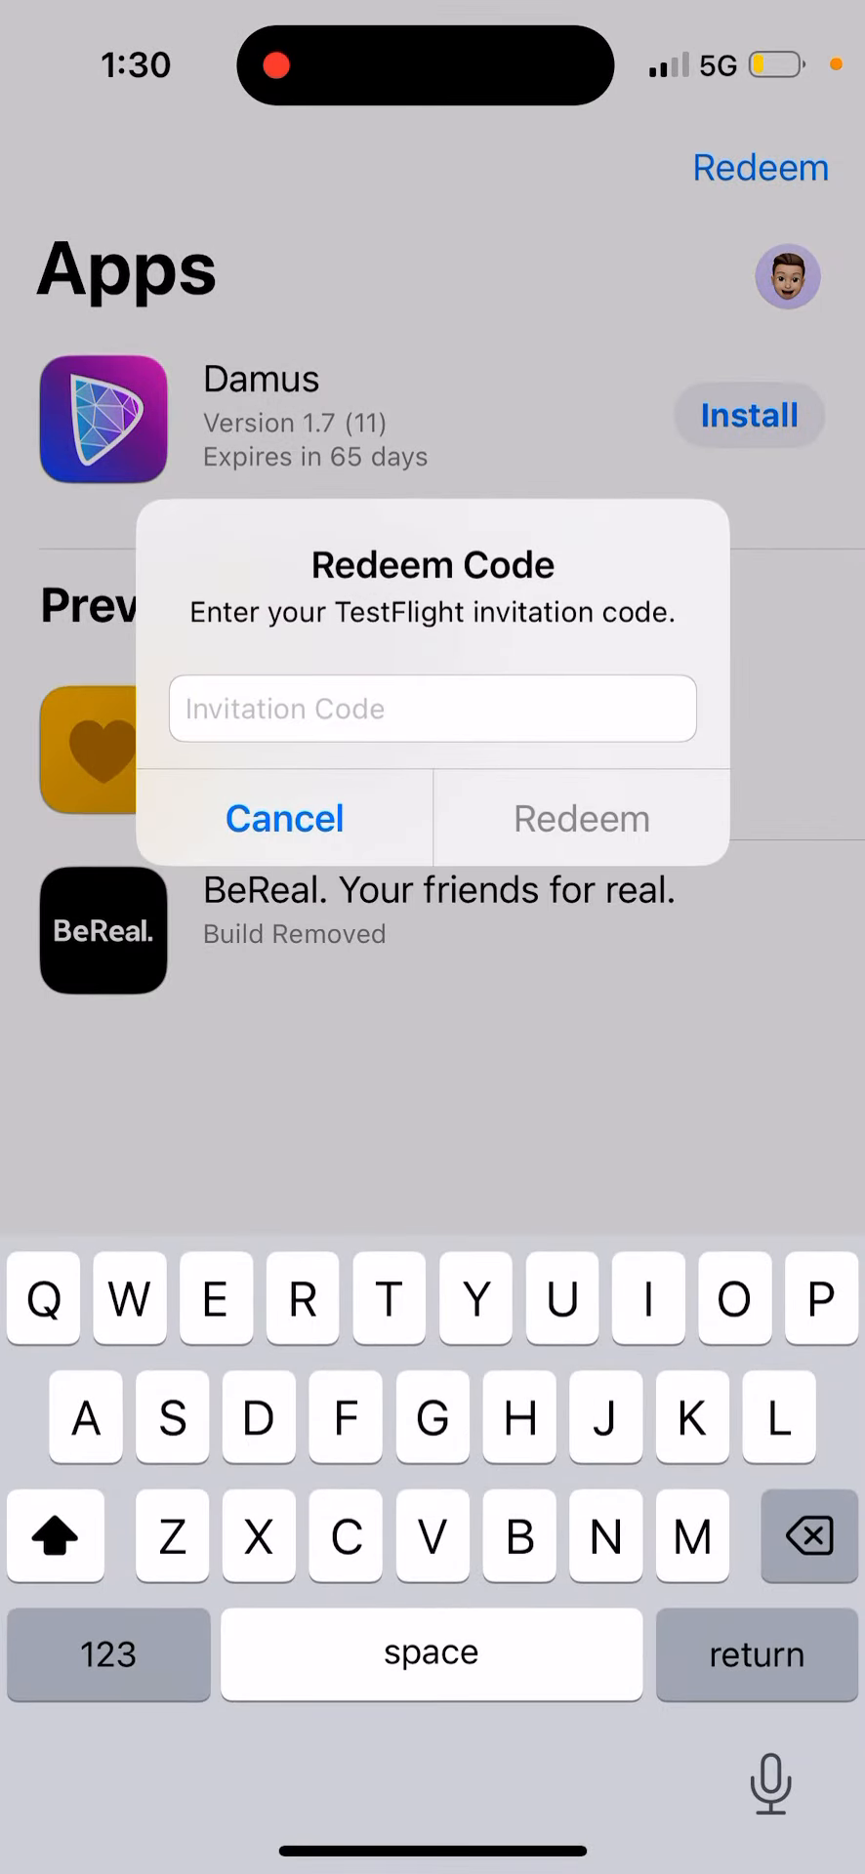
Redeem invitation code HDJJDJD, get an 'Invalid code' alert, and acknowledge it
{"action": "left_click", "coordinate": [283, 818]}
{"action": "type", "text": "HDJJDJ"}
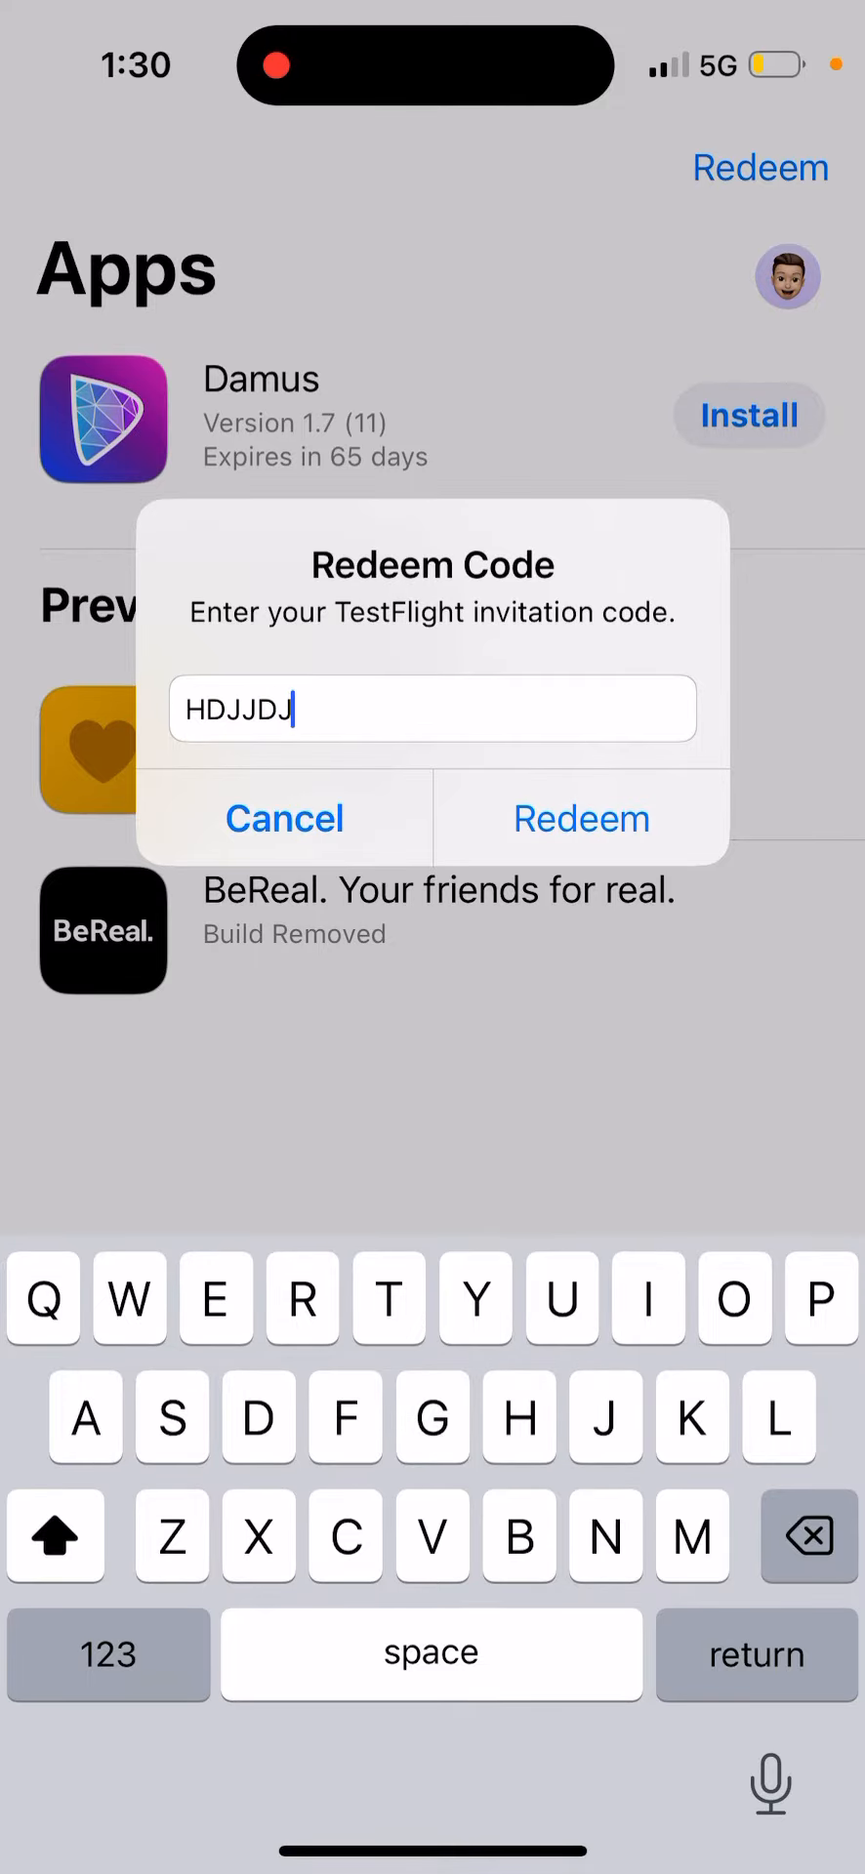
{"action": "type", "text": "D"}
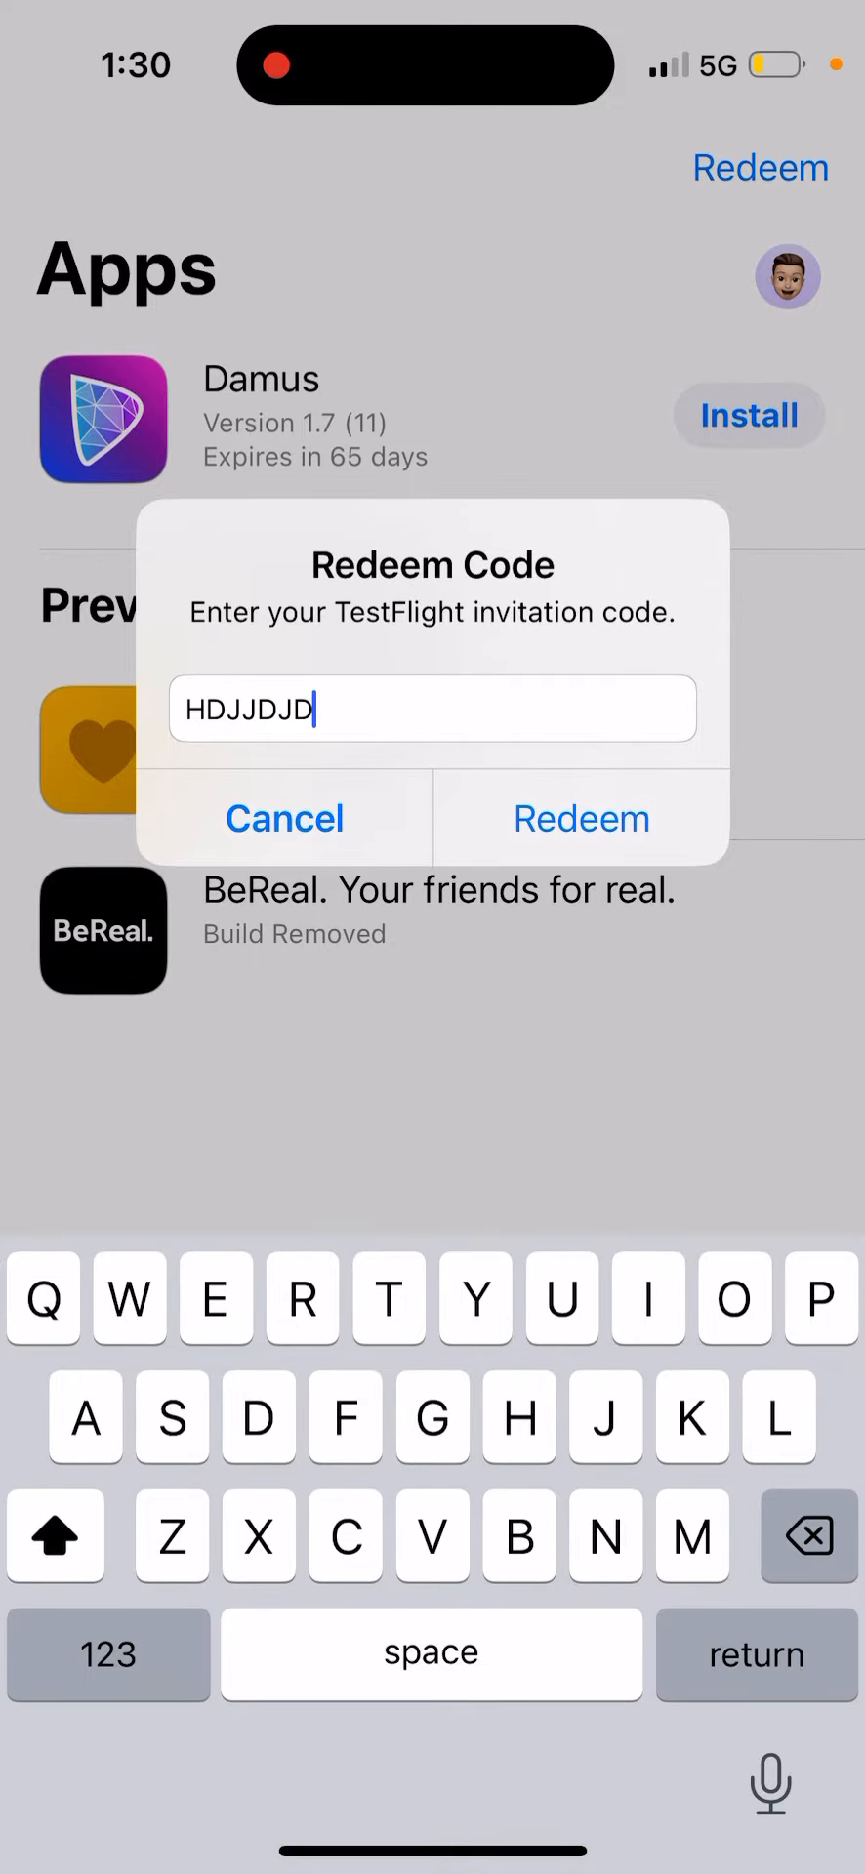
{"action": "left_click", "coordinate": [581, 819]}
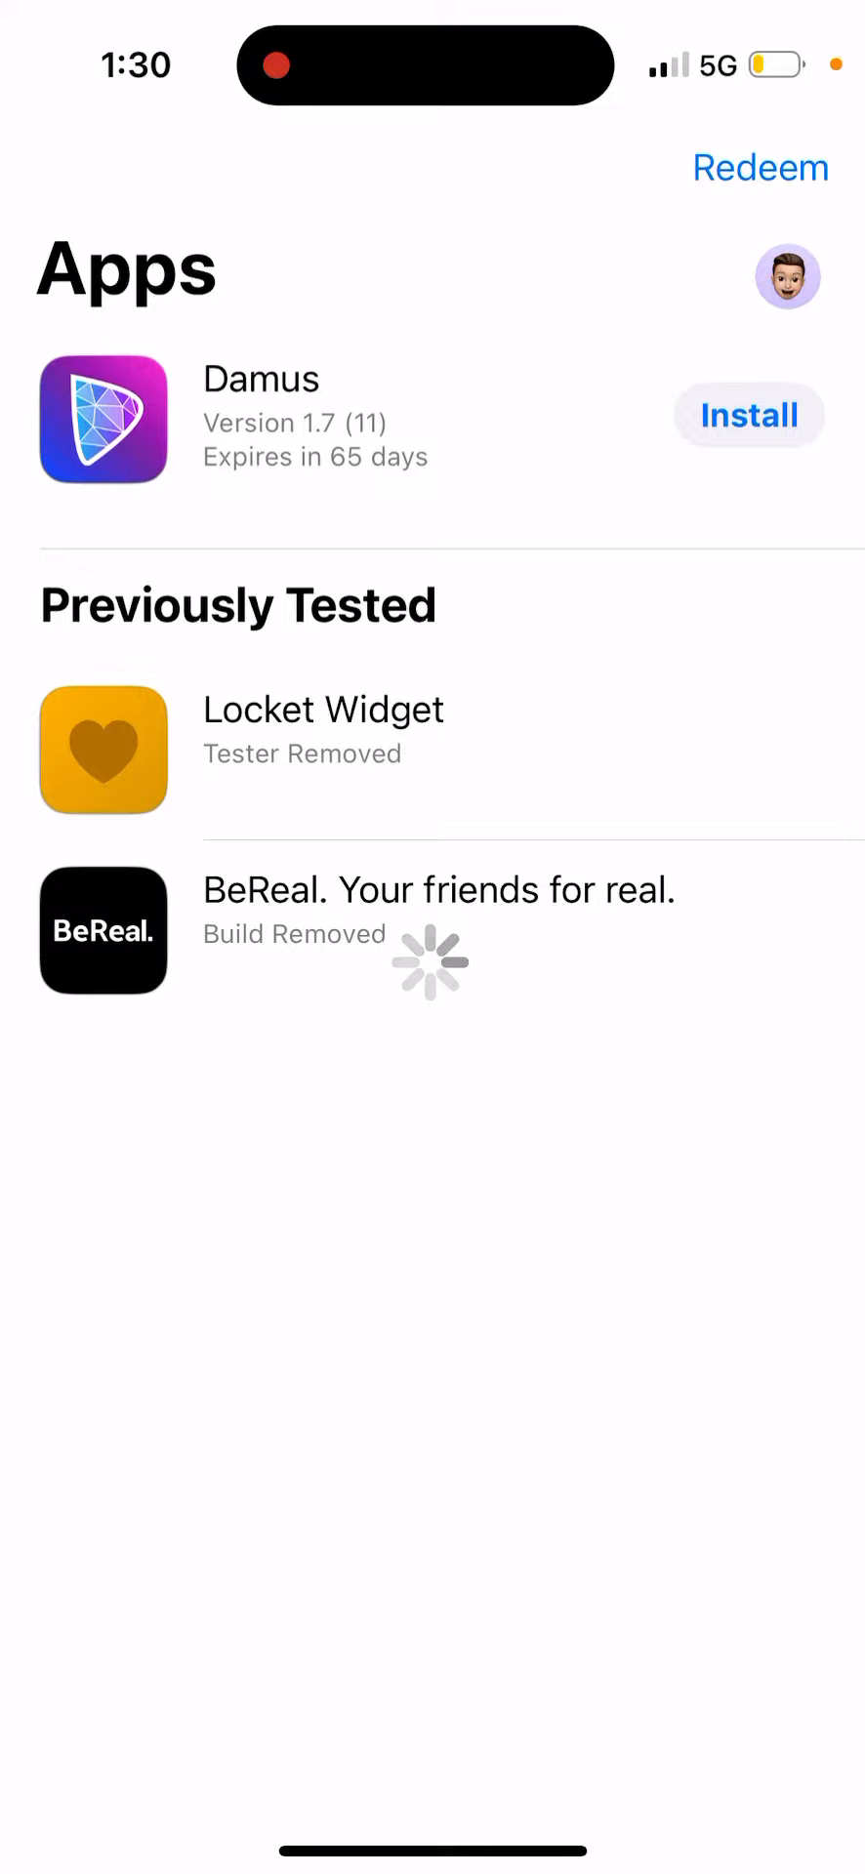
{"action": "left_click", "coordinate": [760, 167]}
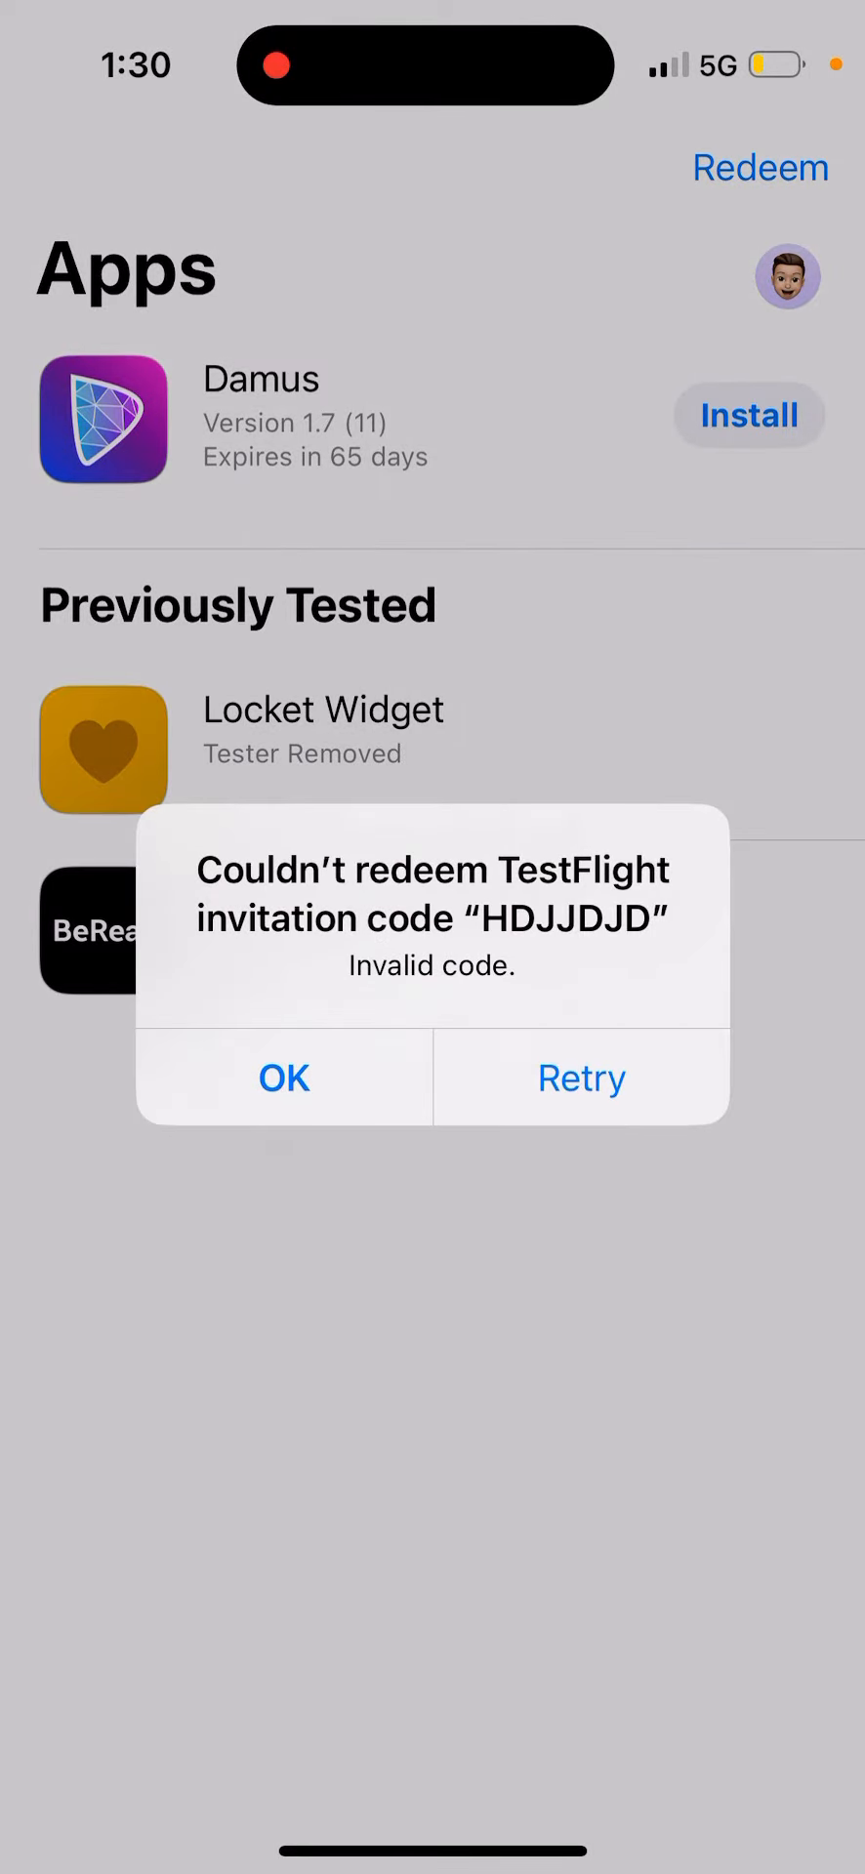
{"action": "left_click", "coordinate": [284, 1077]}
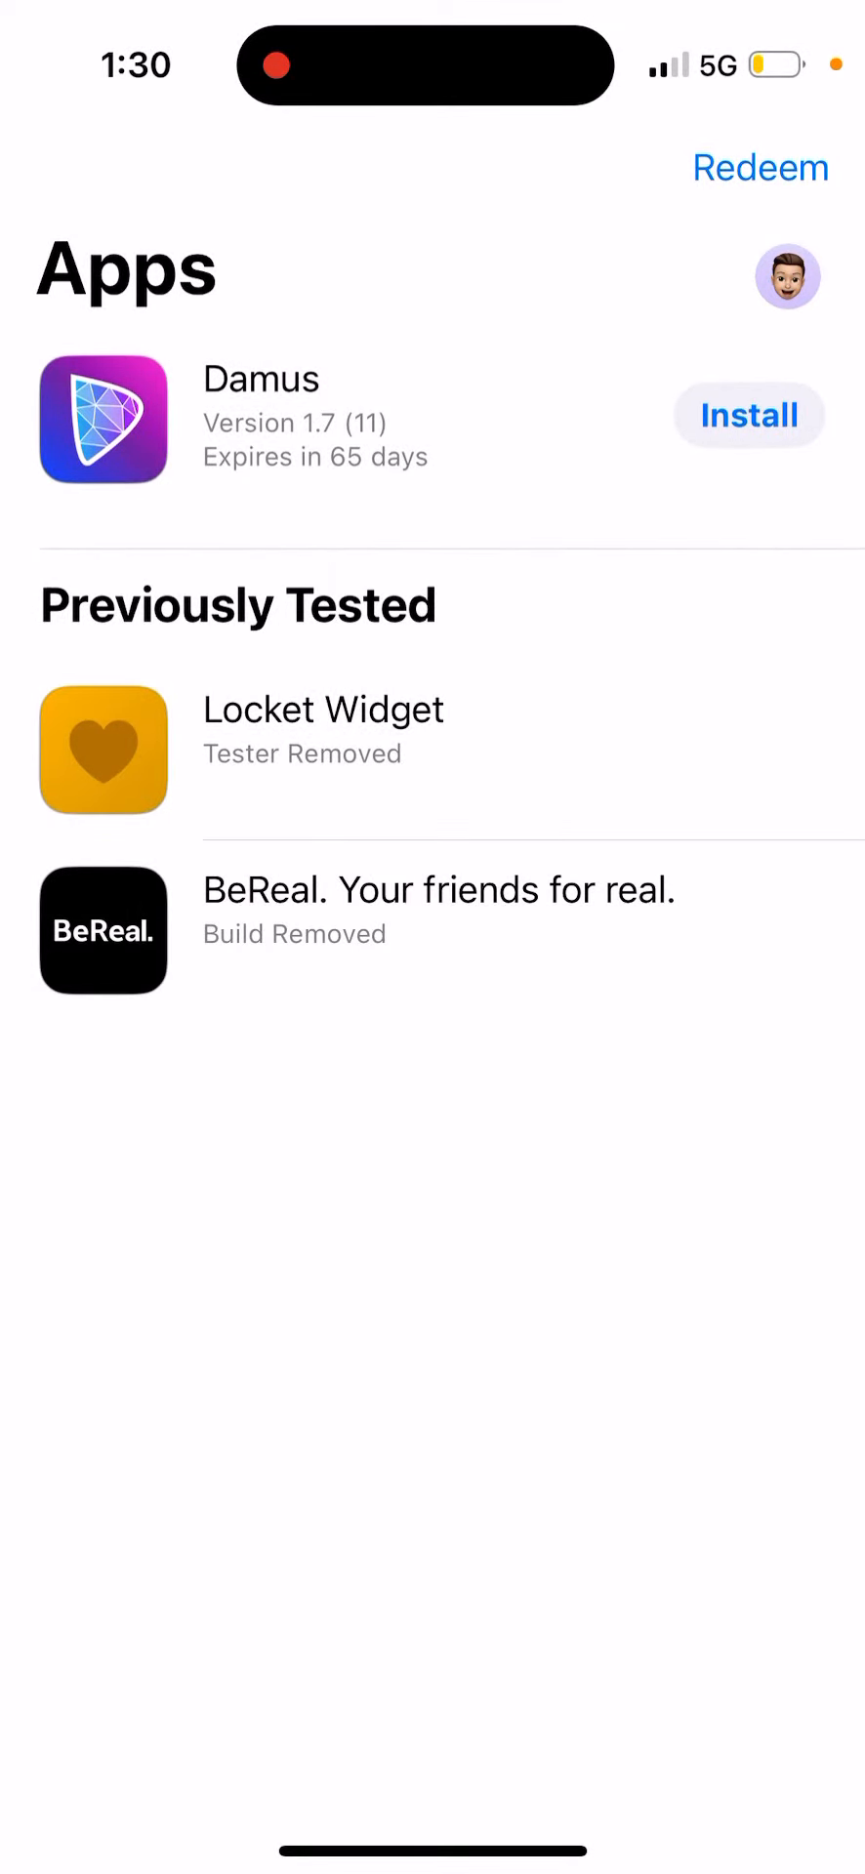